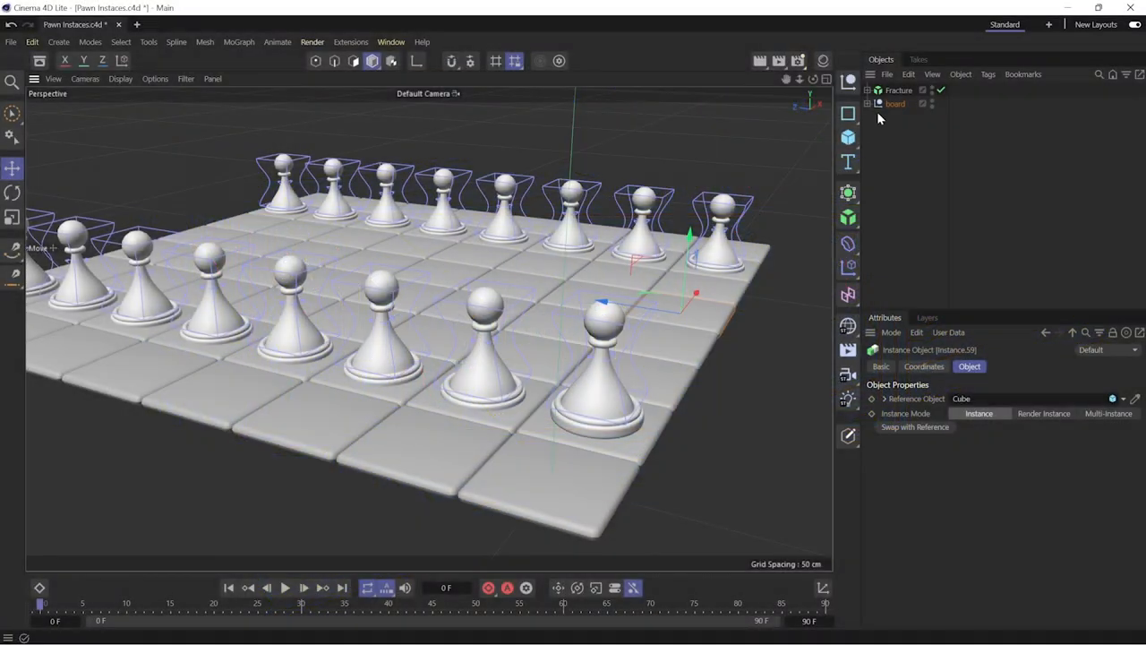
# - Delete all Instance objects, leaving only the Board and the original Pawn group
pyautogui.click(868, 86)
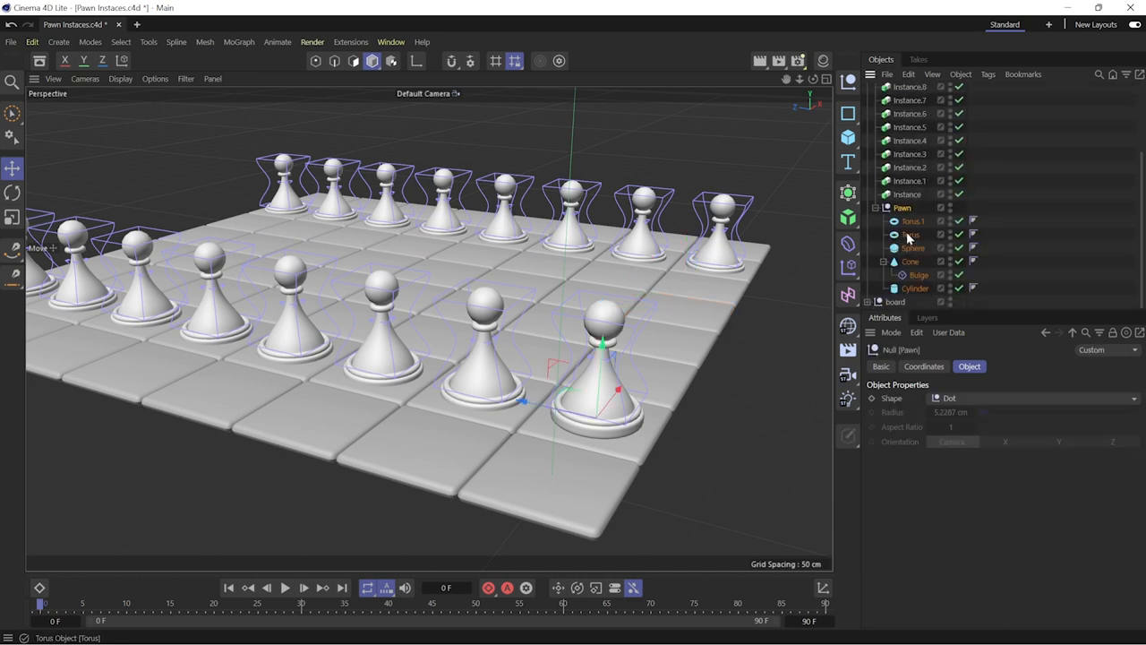
pyautogui.click(913, 222)
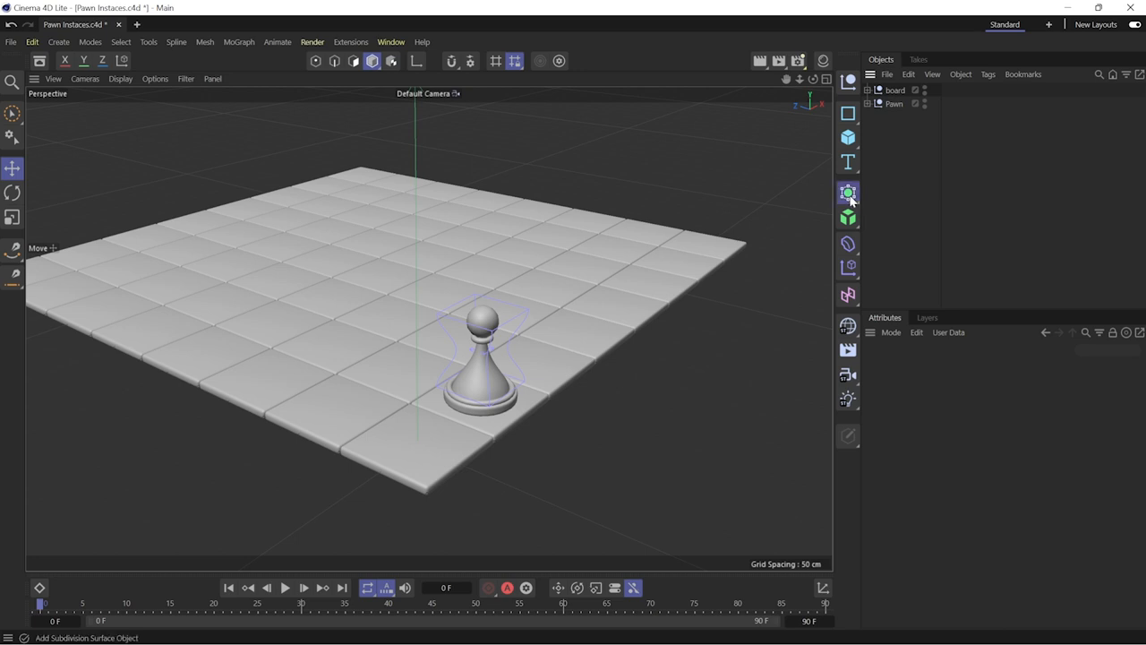
# - Add an Instance object from the generators palette to the scene hierarchy
pyautogui.click(847, 194)
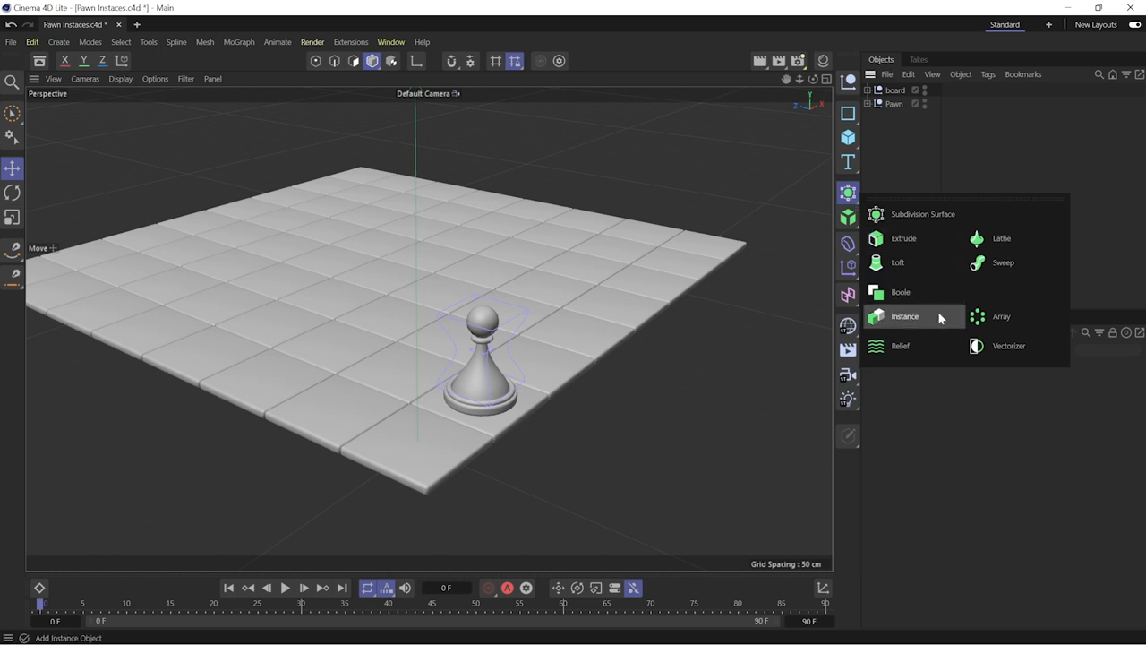
pyautogui.click(904, 315)
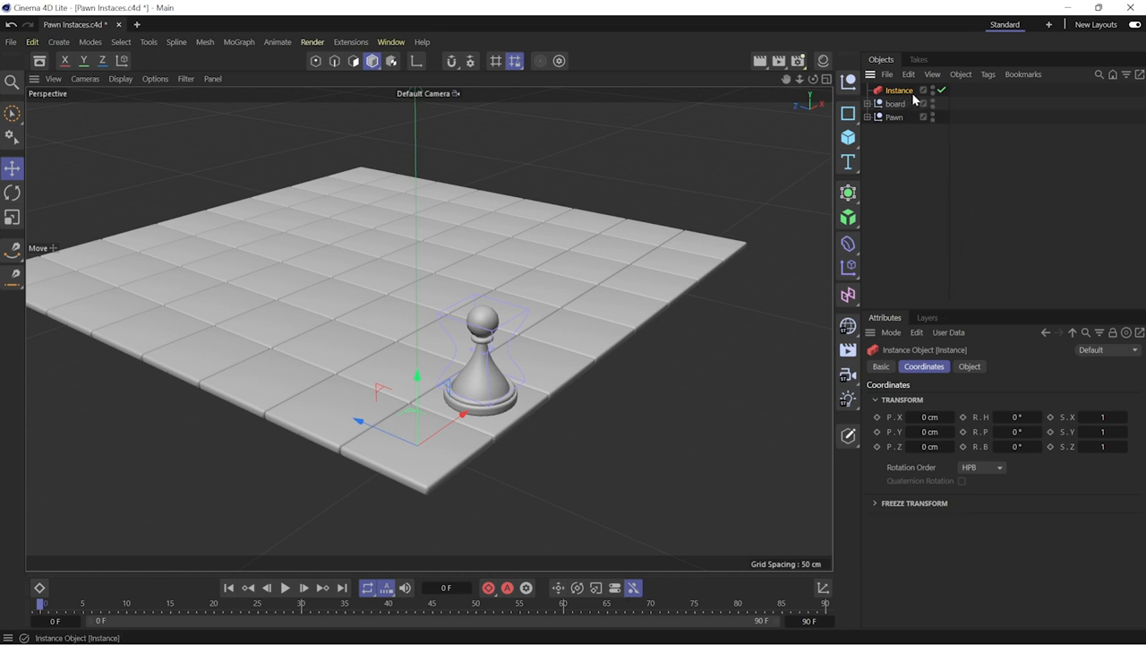
pyautogui.moveTo(913, 99)
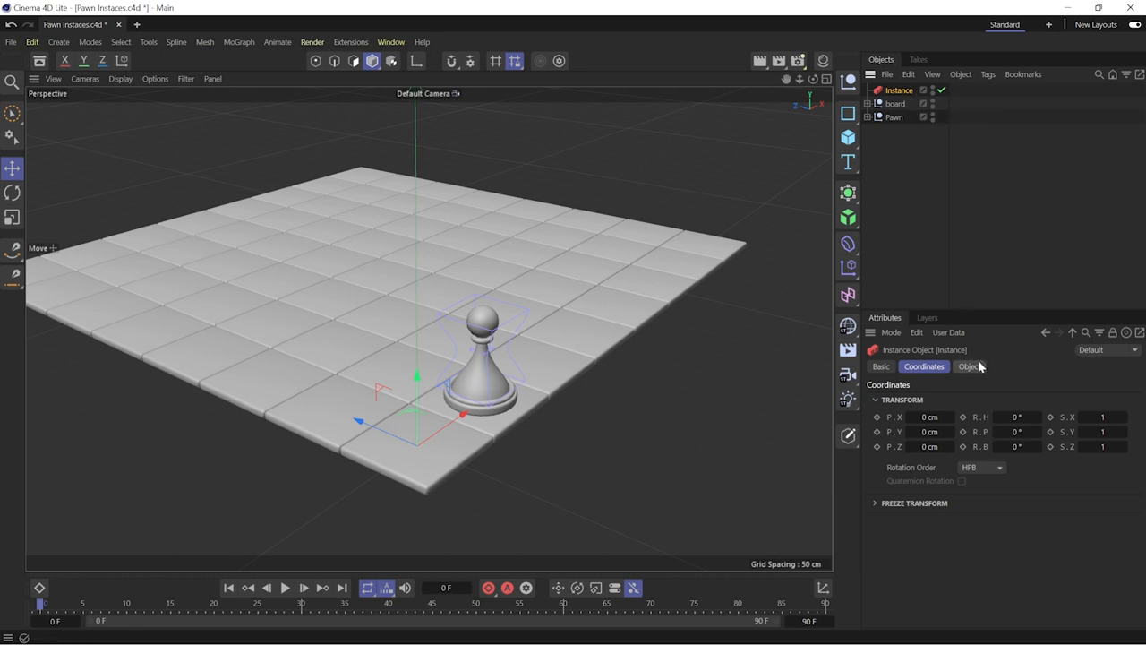
# - Reference the Pawn in the Instance and move the copy onto a neighbouring square
pyautogui.click(968, 365)
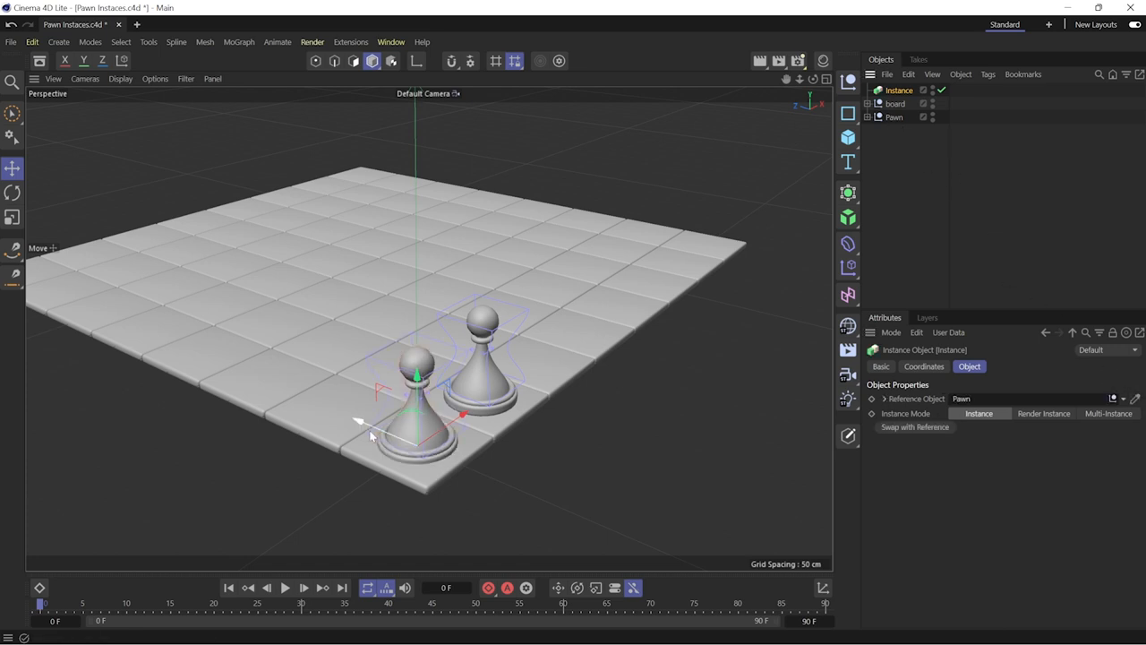
pyautogui.moveTo(358, 421); pyautogui.dragTo(448, 350)
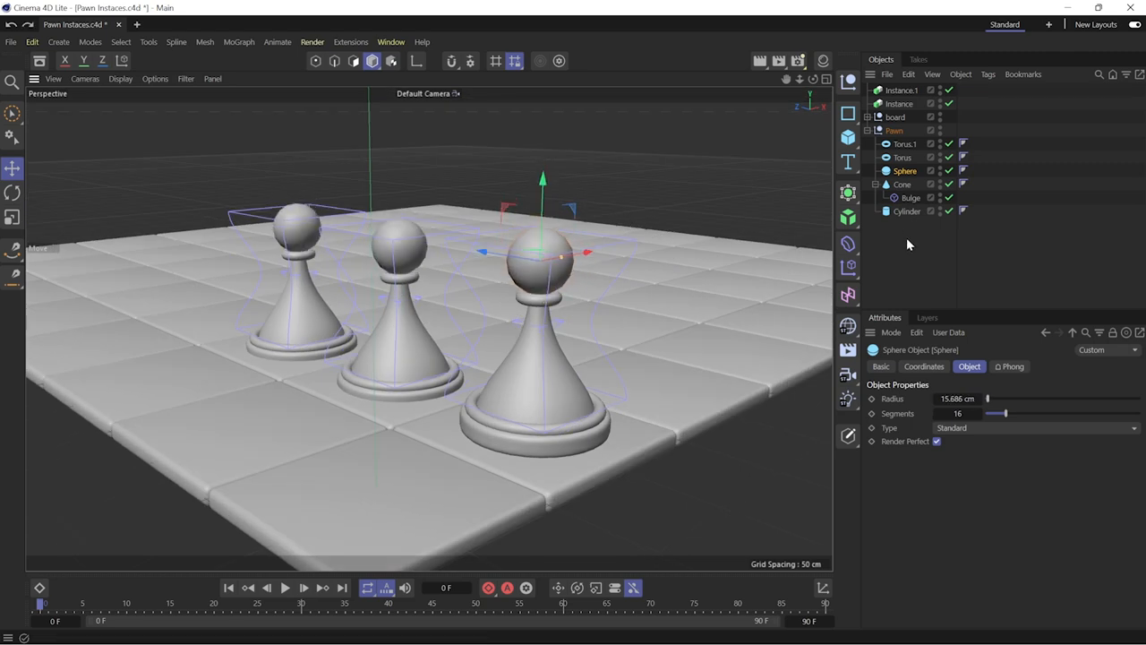
pyautogui.click(867, 129)
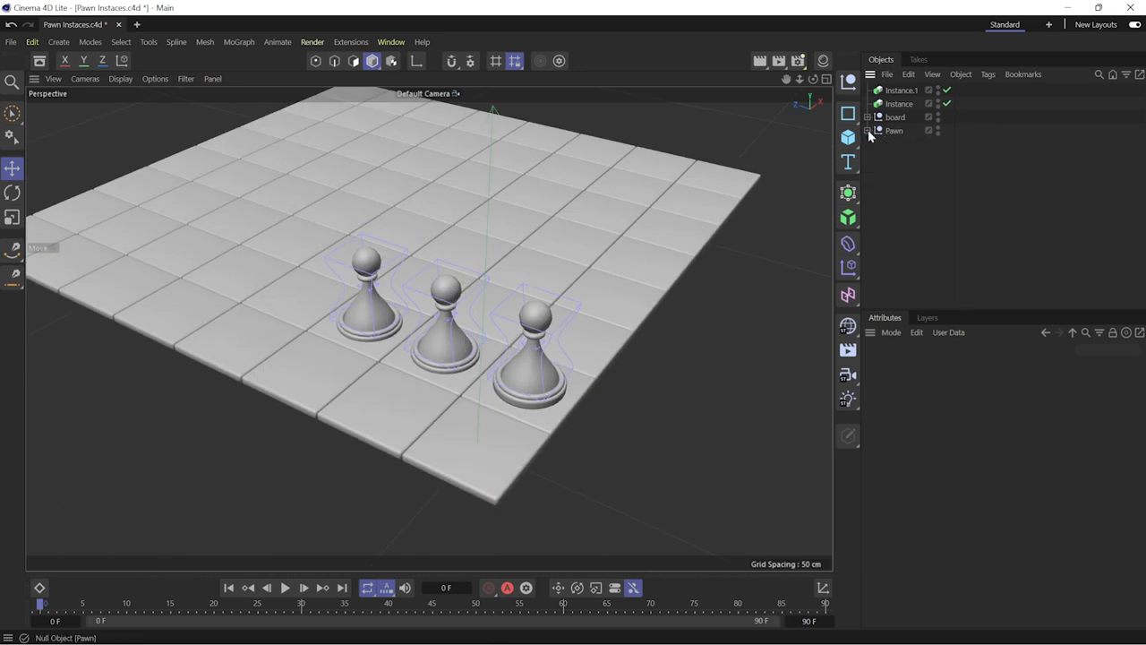